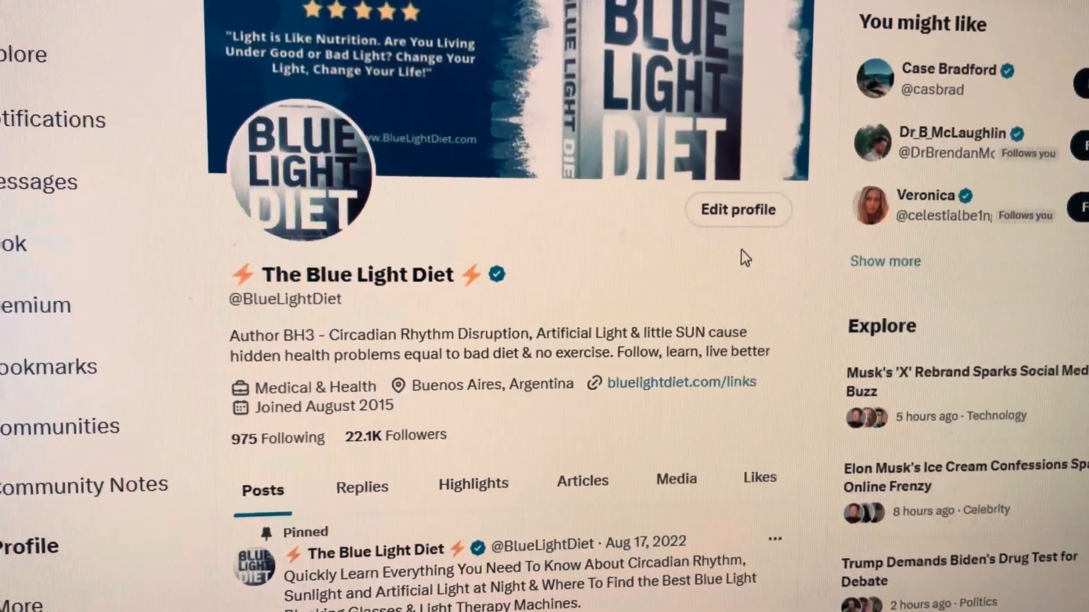
scroll("down", 3)
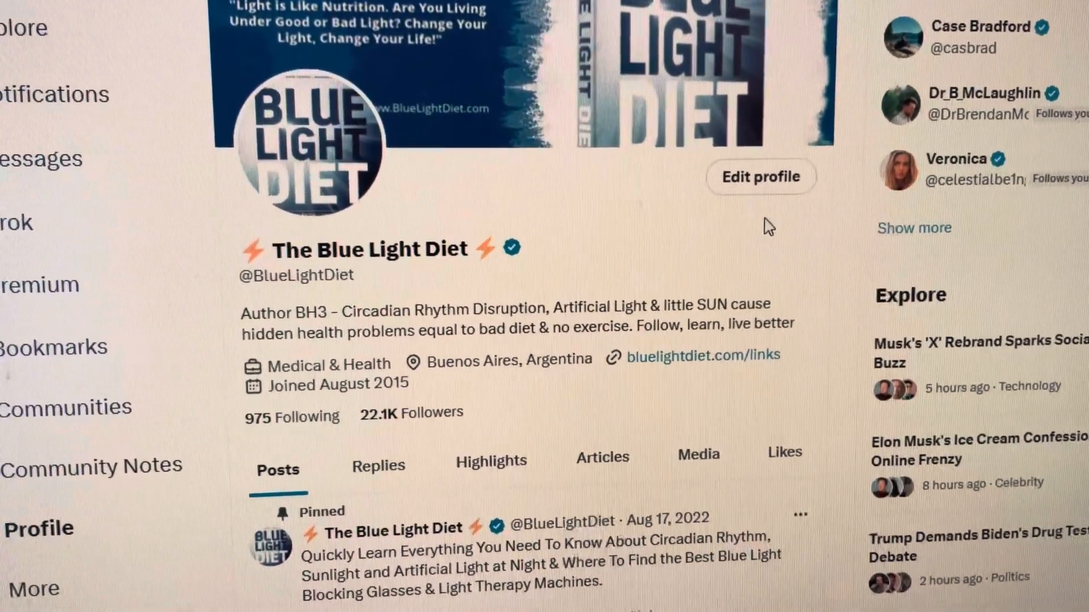
scroll("down", 3)
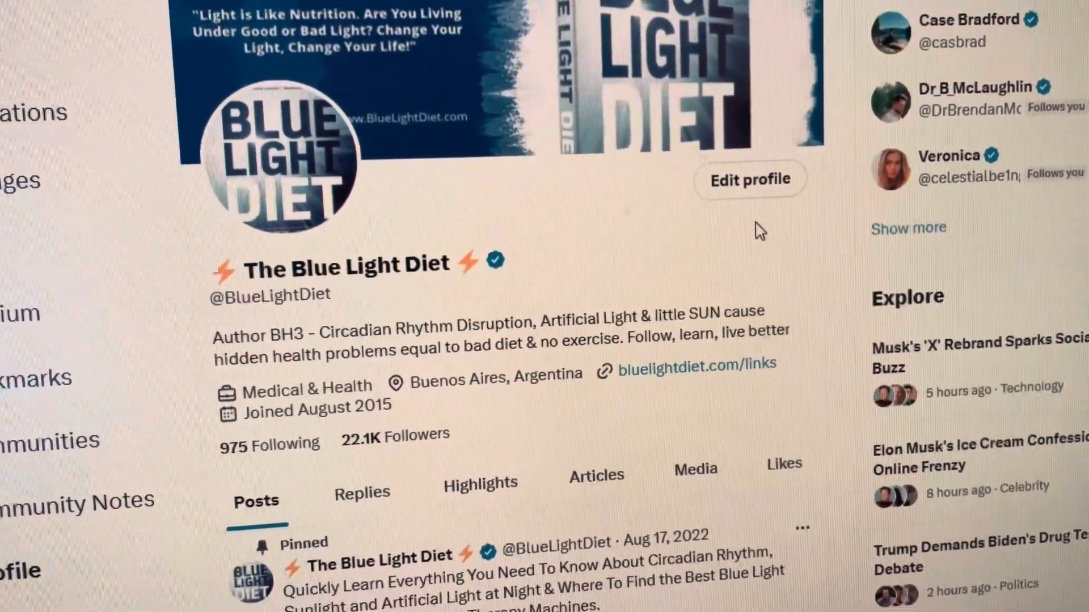
scroll("down", 3)
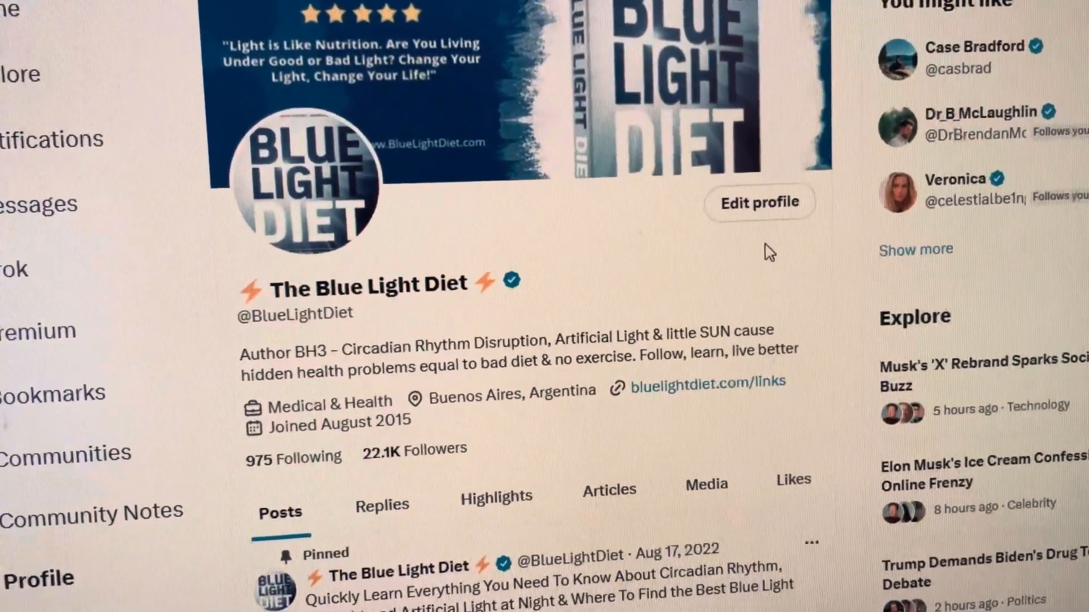
scroll("down", 3)
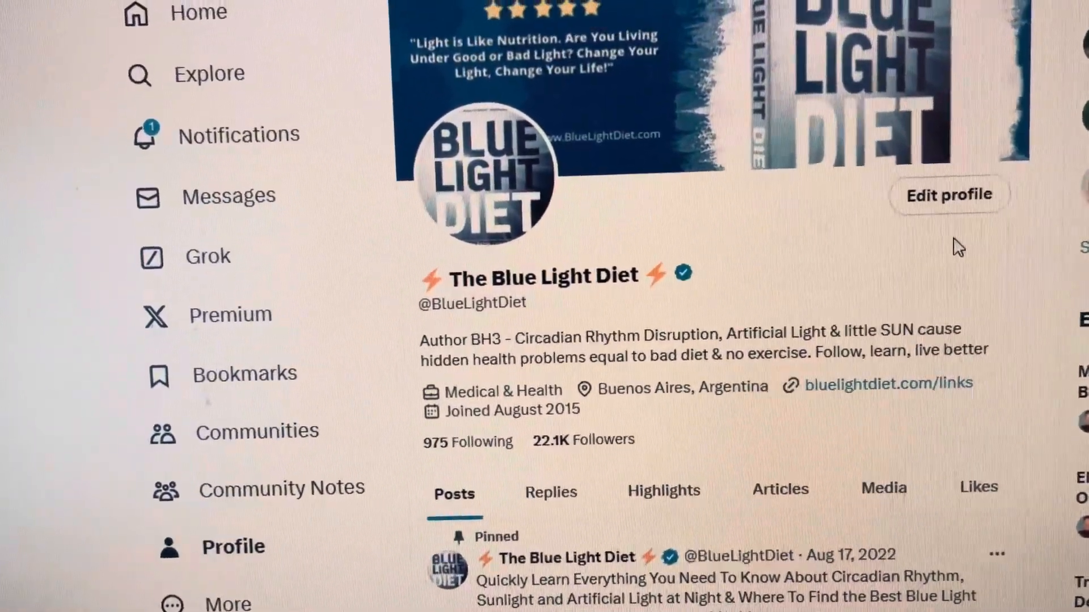
scroll("down", 3)
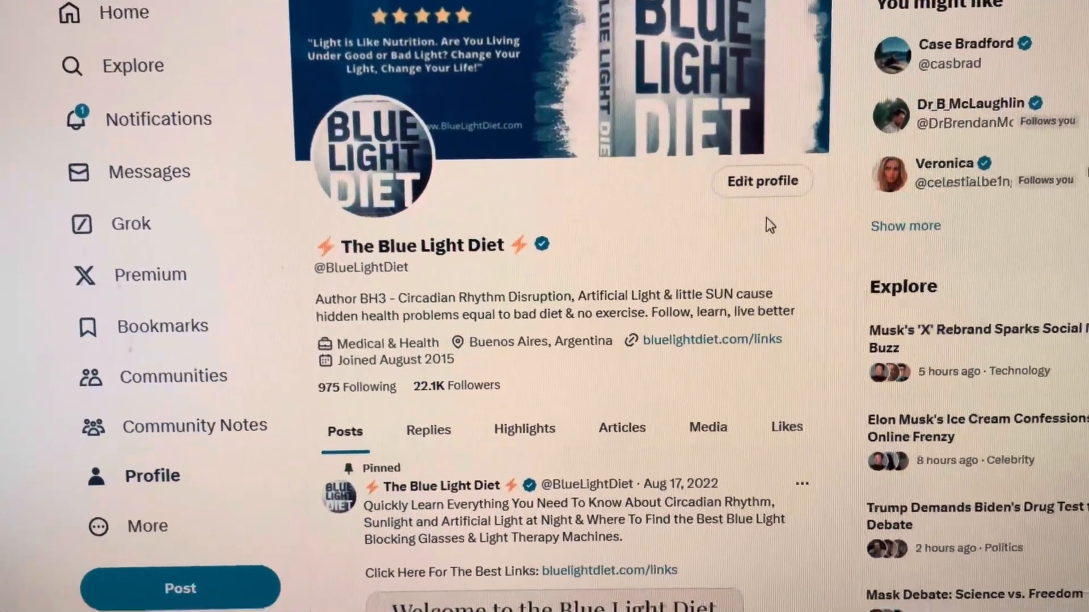
scroll("down", 3)
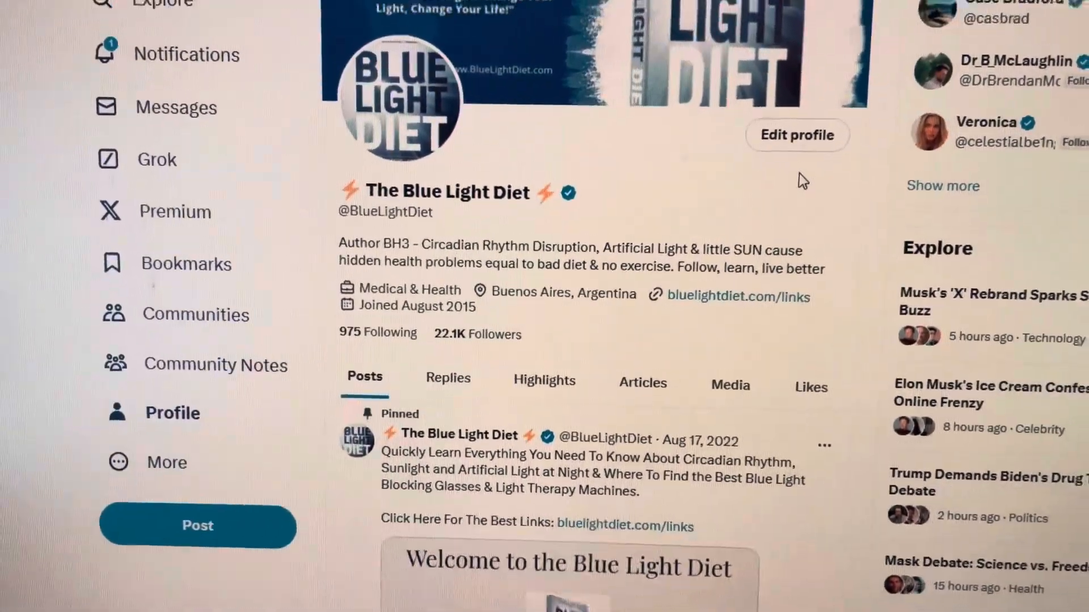